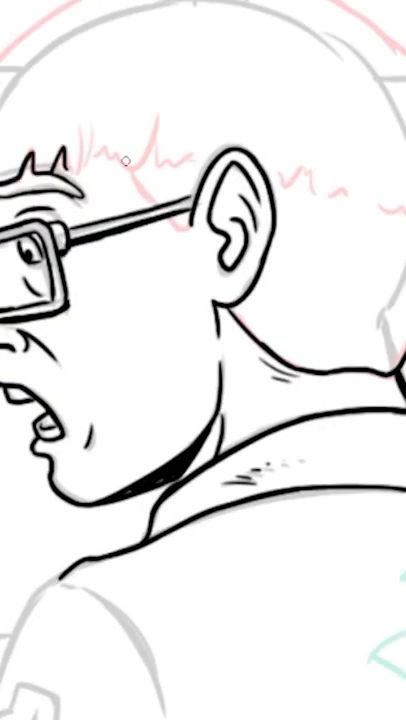
scroll(down, 3)
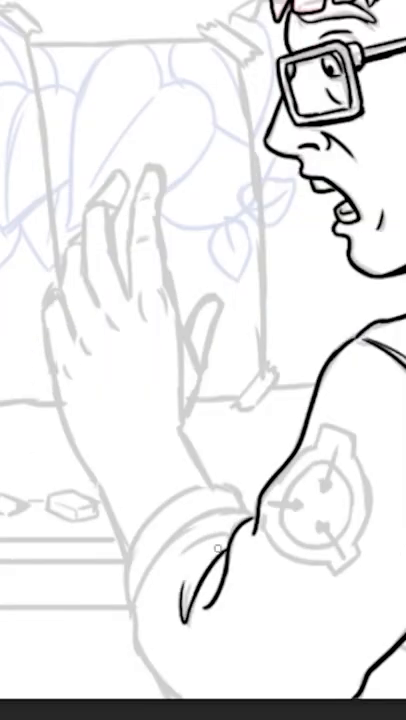